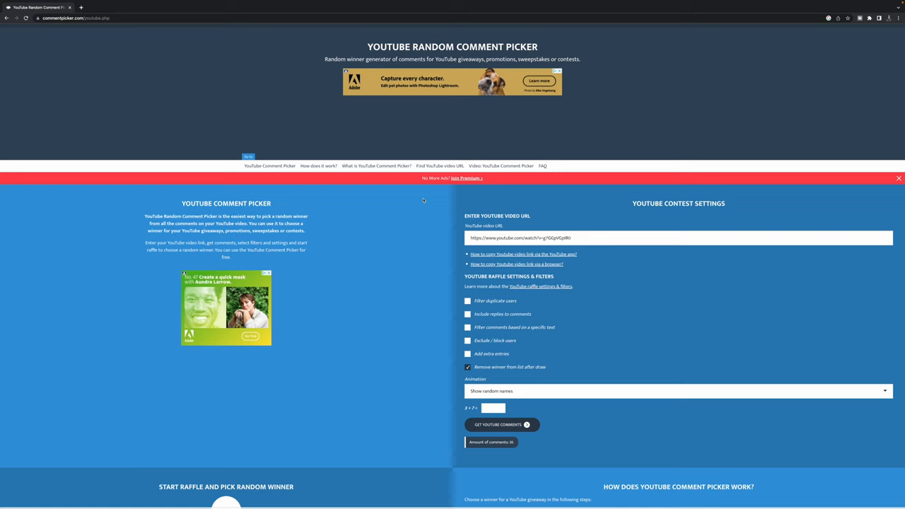
mouse_move(412, 204)
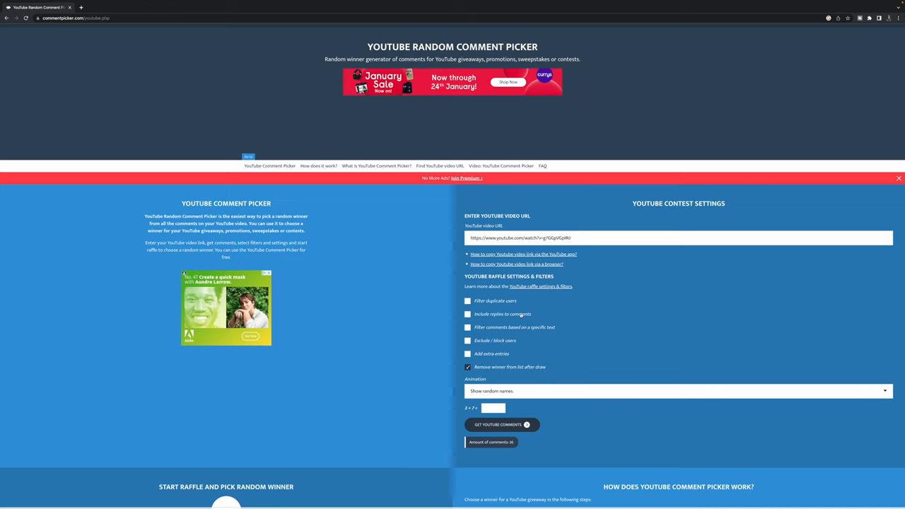
Scroll down to the 'Start raffle and pick random winner' section with the Start button
scroll(down, 3)
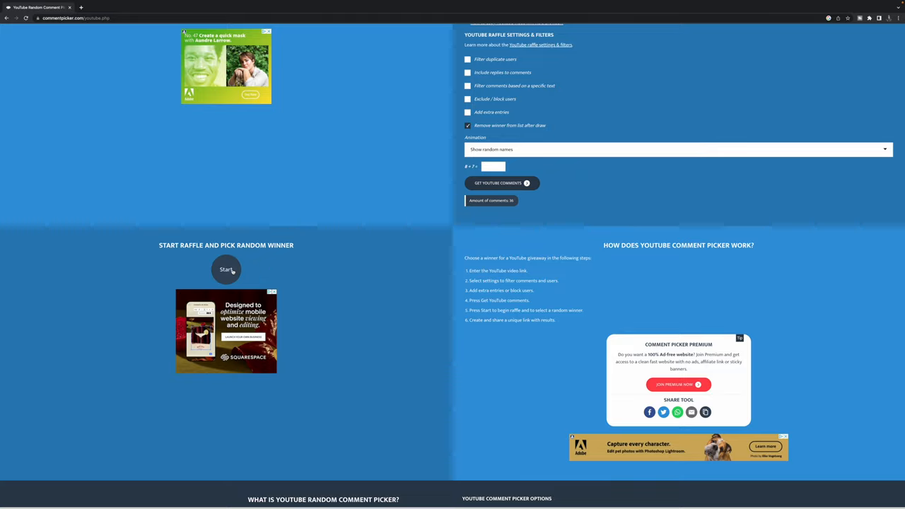
Run the raffle with Start so the first winner's card and comment are displayed
click(227, 269)
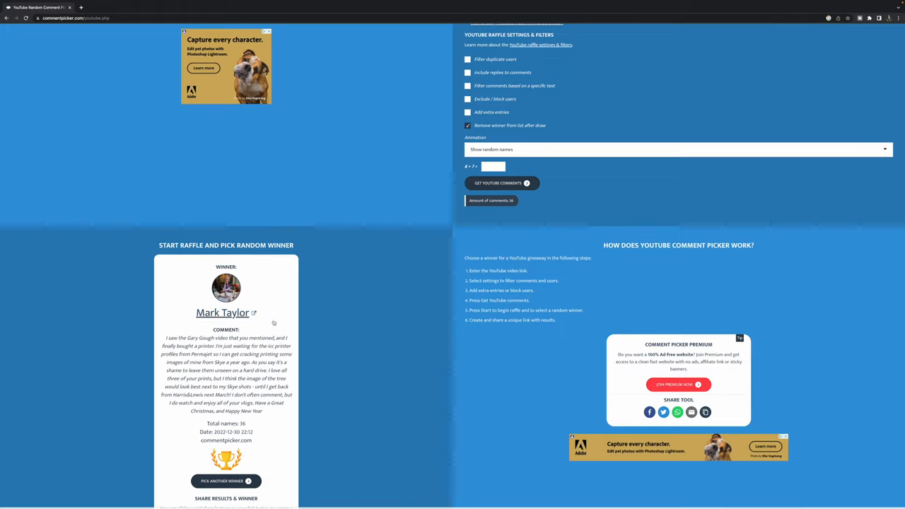
mouse_move(266, 324)
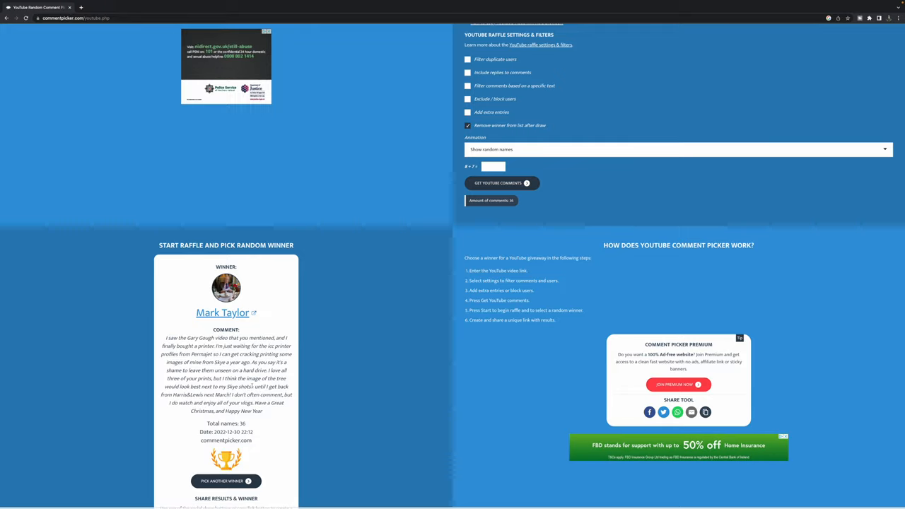
scroll(down, 3)
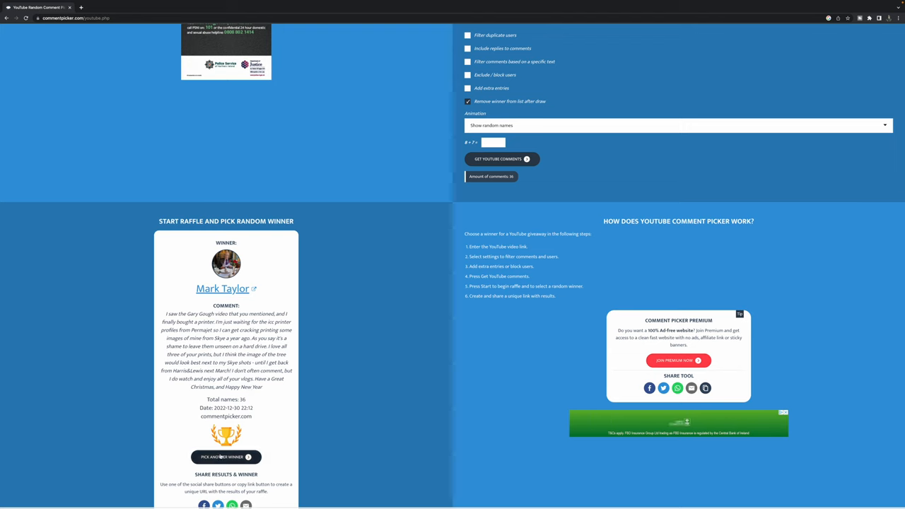
Draw a second and then a third winner with 'Pick another winner', showing the third winner card
click(223, 456)
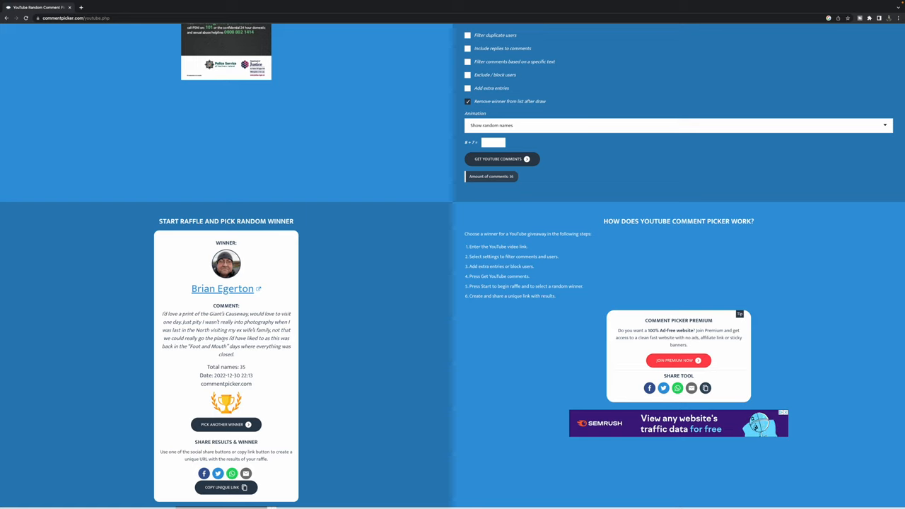
click(226, 424)
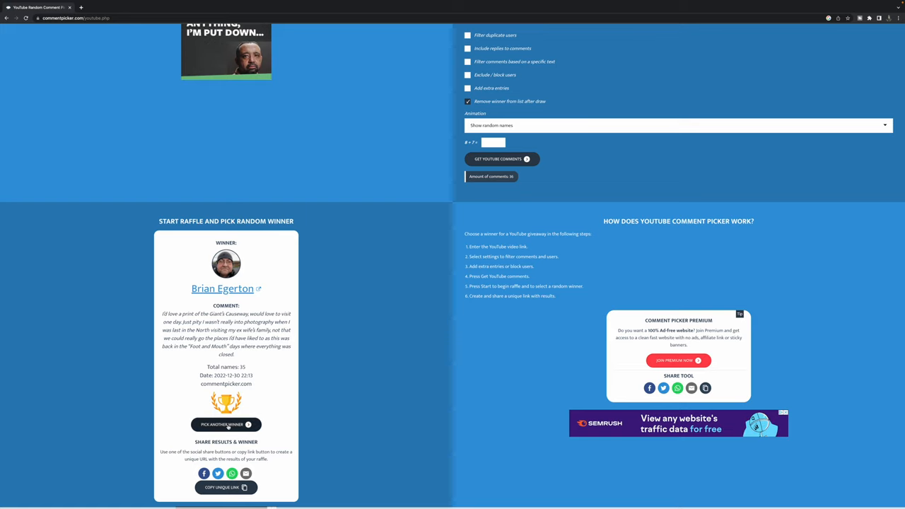
click(226, 424)
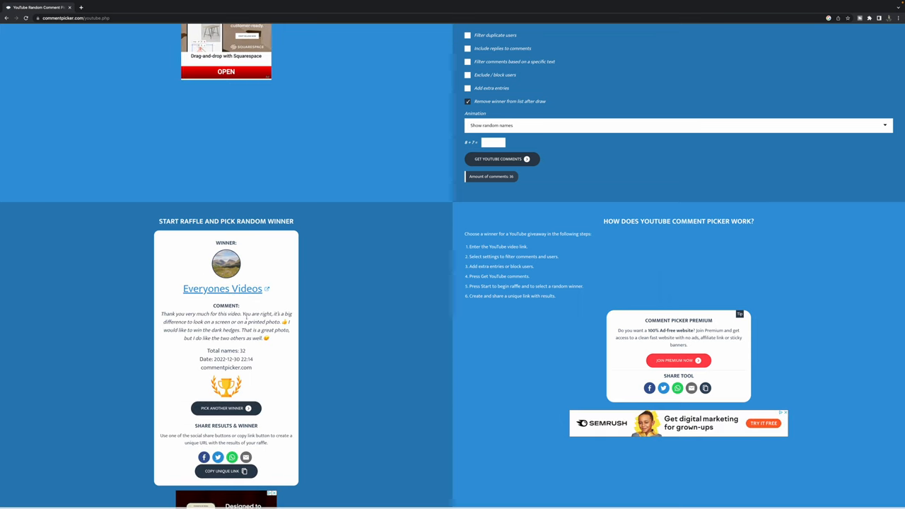